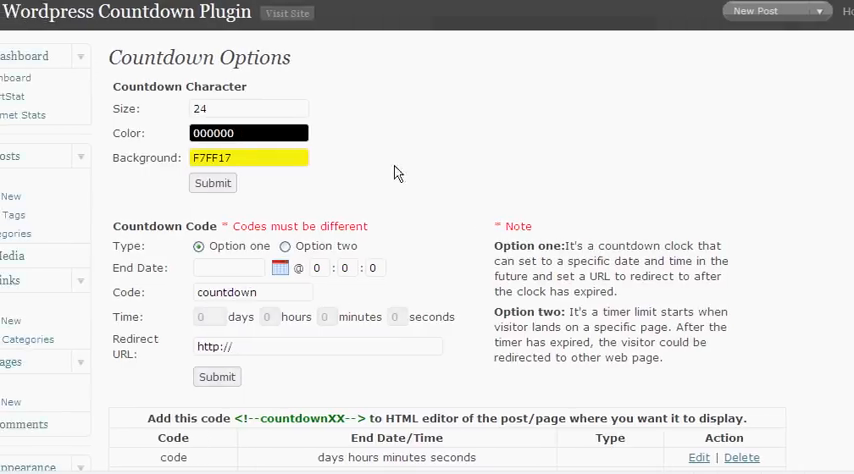
mouse_move(332, 194)
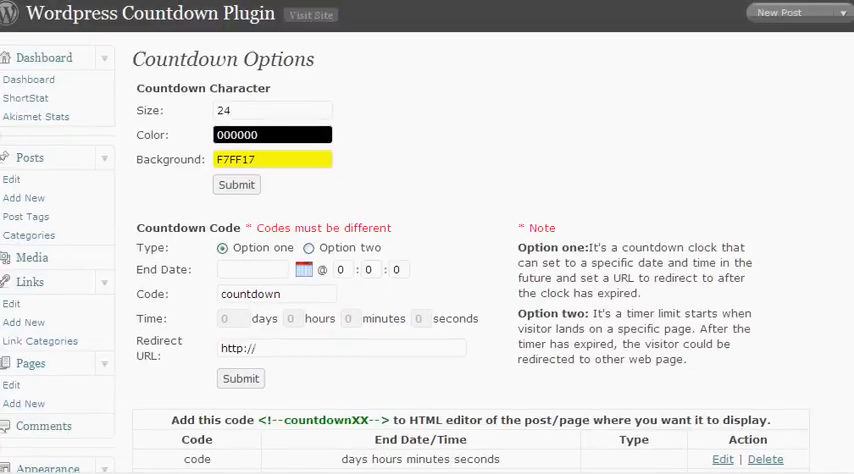
Scroll the Countdown options, then open and dismiss the background colour choices
scroll(down, 3)
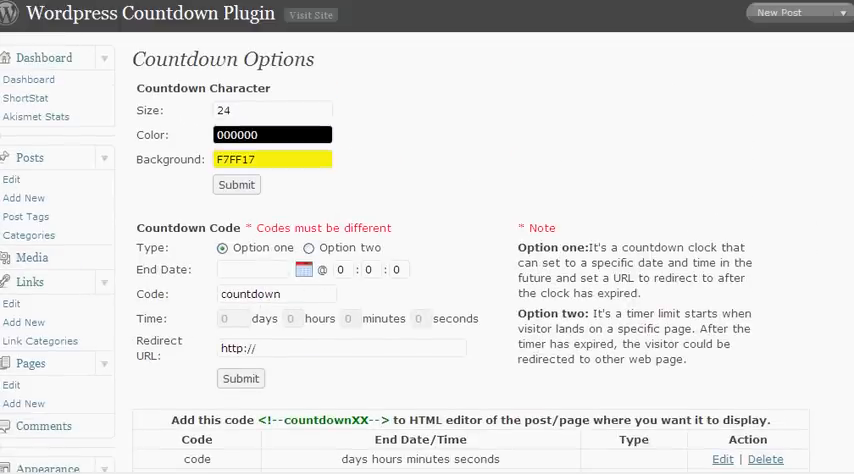
mouse_move(381, 247)
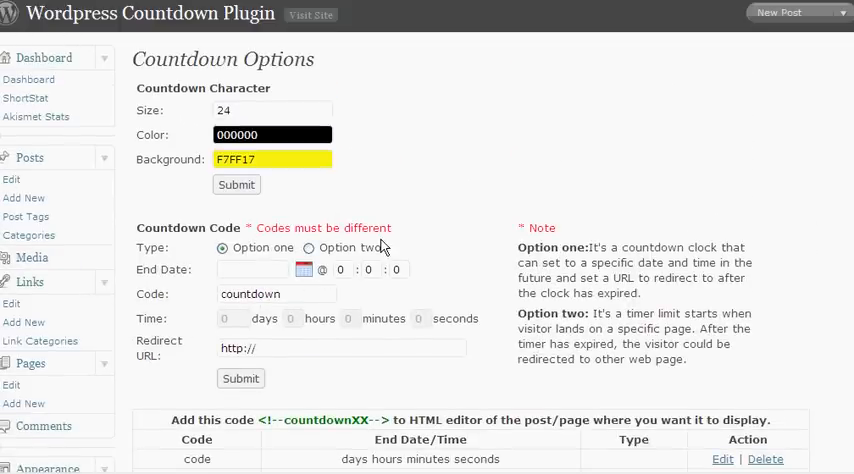
mouse_move(375, 247)
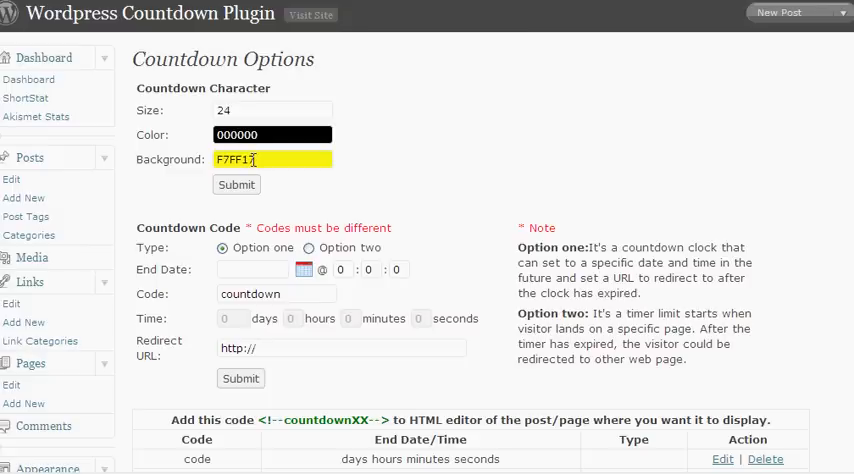
mouse_move(246, 152)
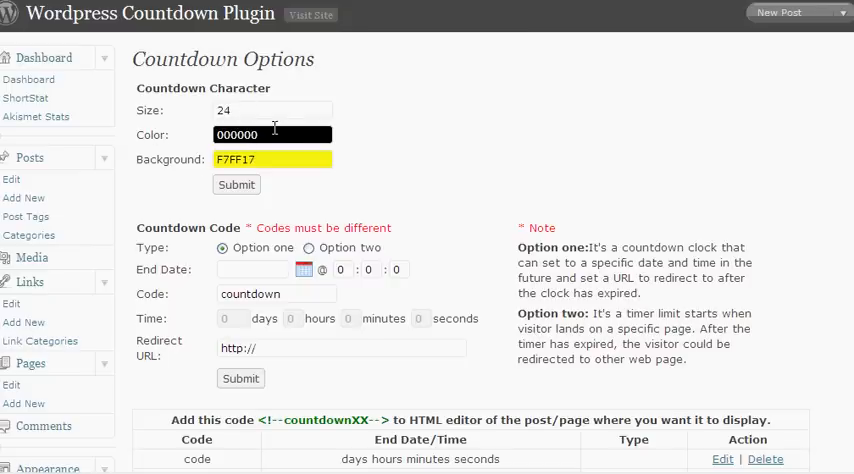
click(272, 134)
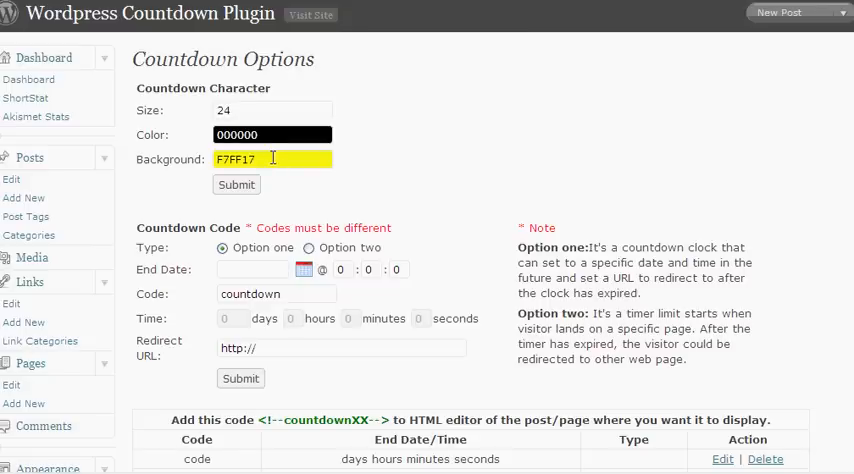
click(272, 159)
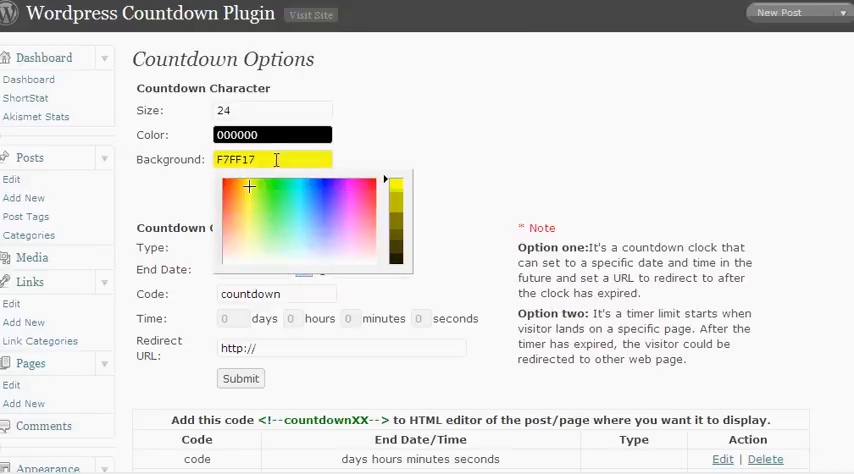
click(237, 185)
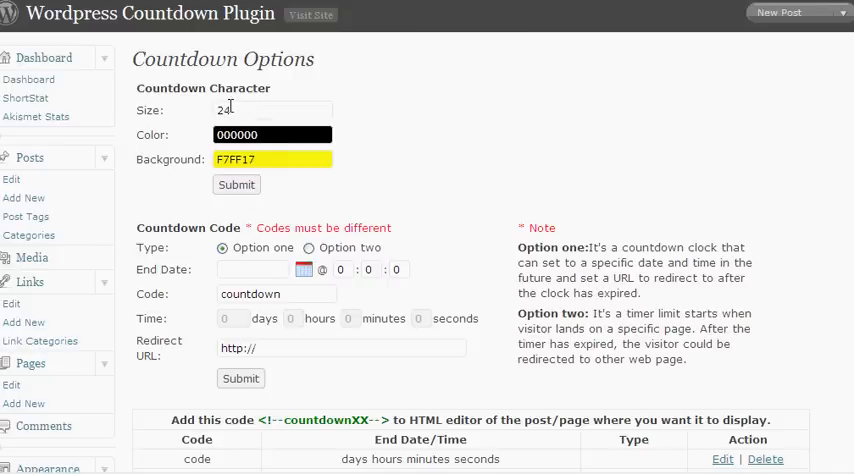
scroll(down, 3)
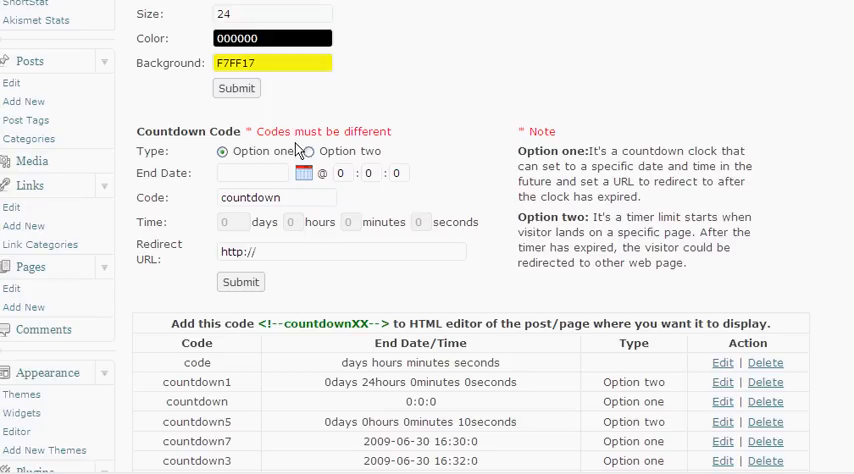
scroll(down, 3)
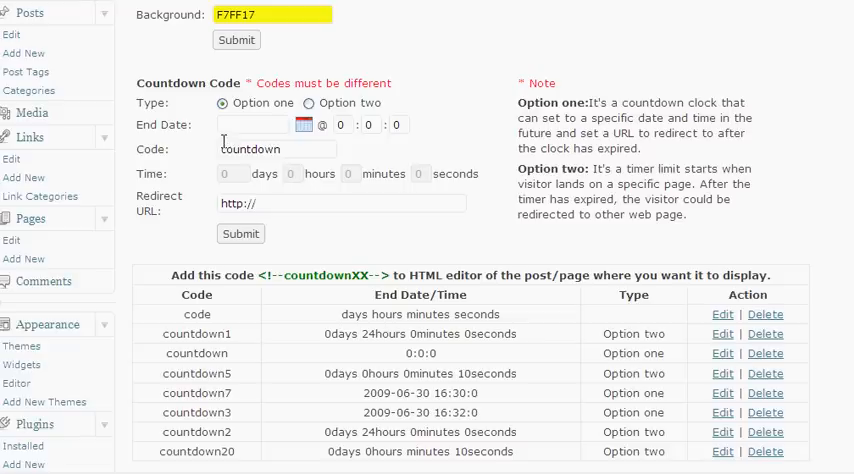
mouse_move(607, 101)
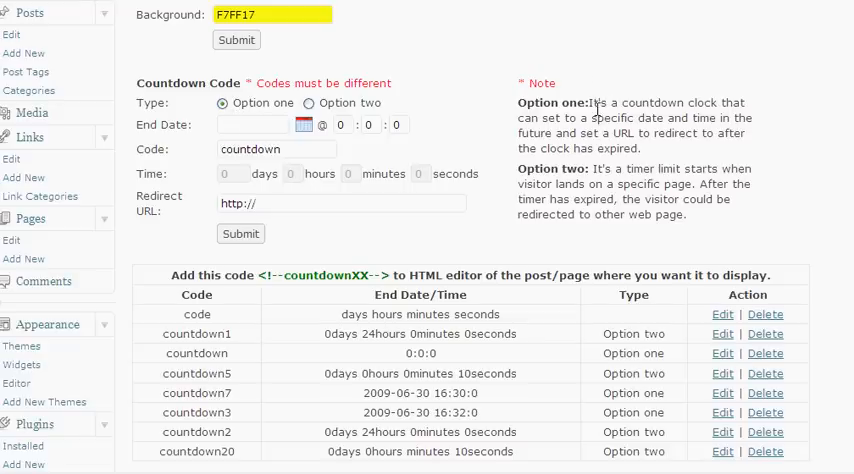
scroll(down, 3)
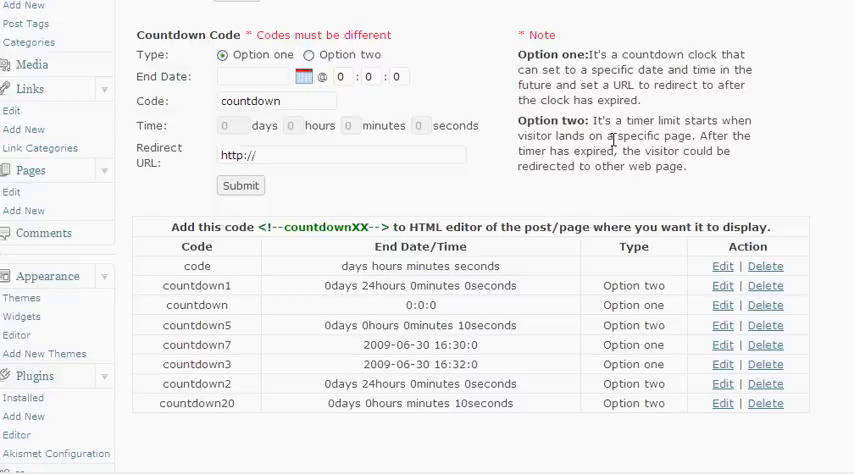
mouse_move(244, 56)
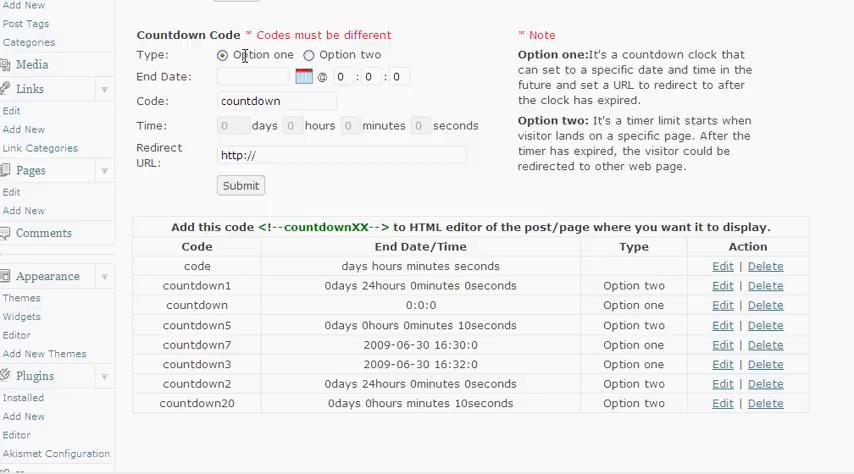
Pick 1 August 2009 as the end date and begin editing the end hour
click(310, 76)
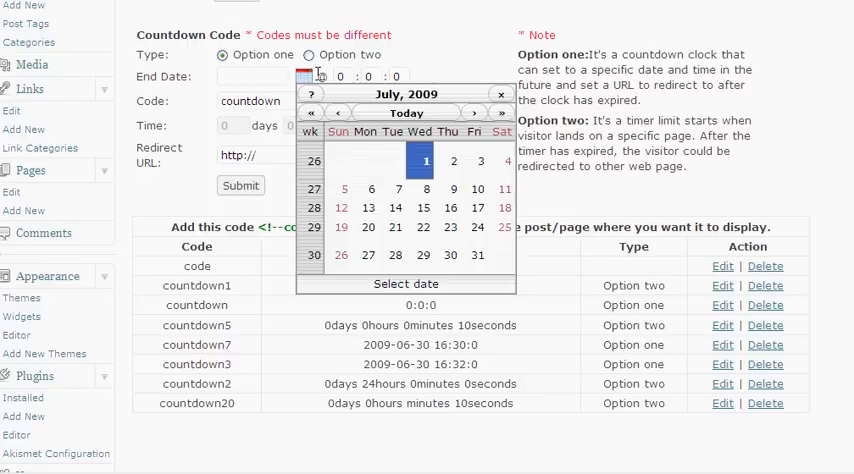
click(473, 112)
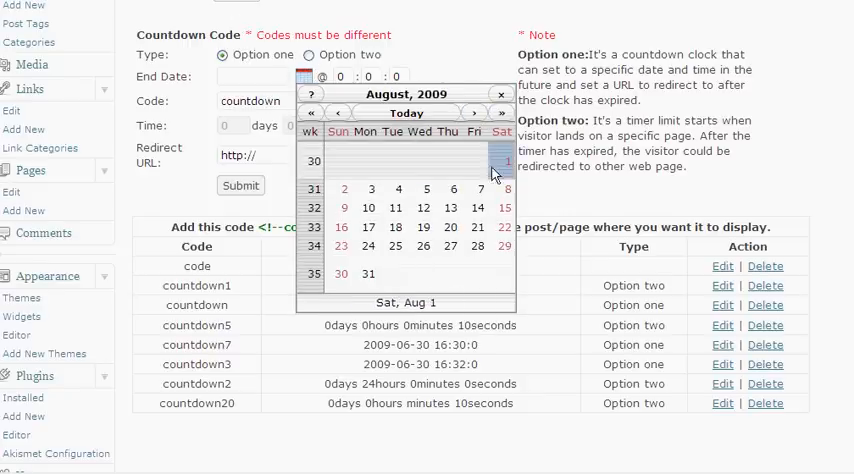
click(505, 161)
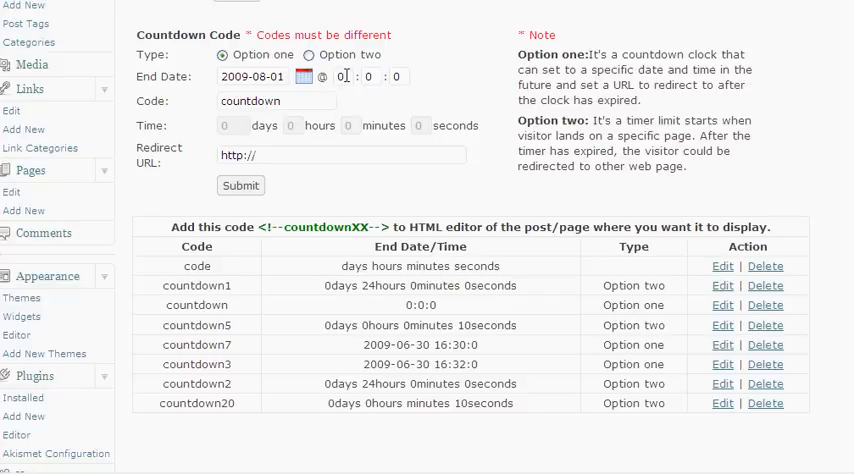
click(345, 77)
text(13)
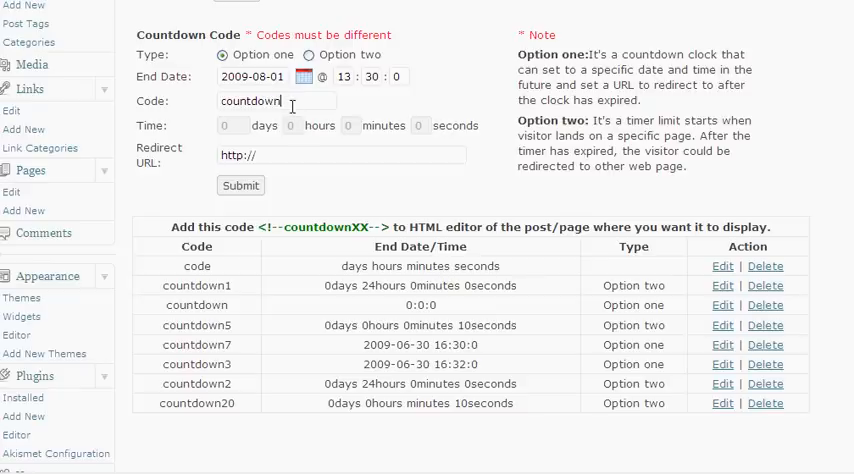
mouse_move(282, 119)
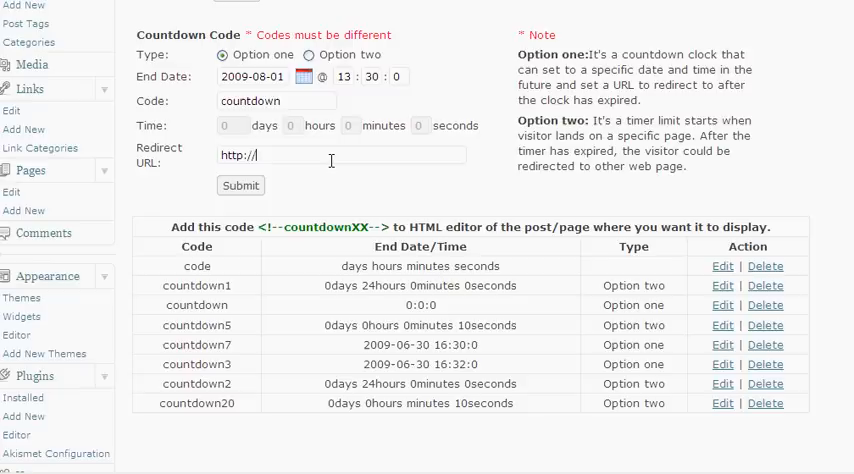
mouse_move(325, 175)
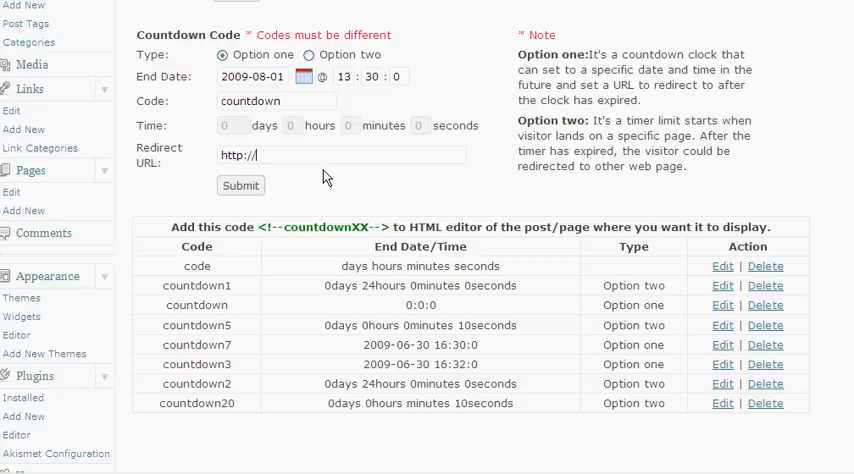
mouse_move(337, 194)
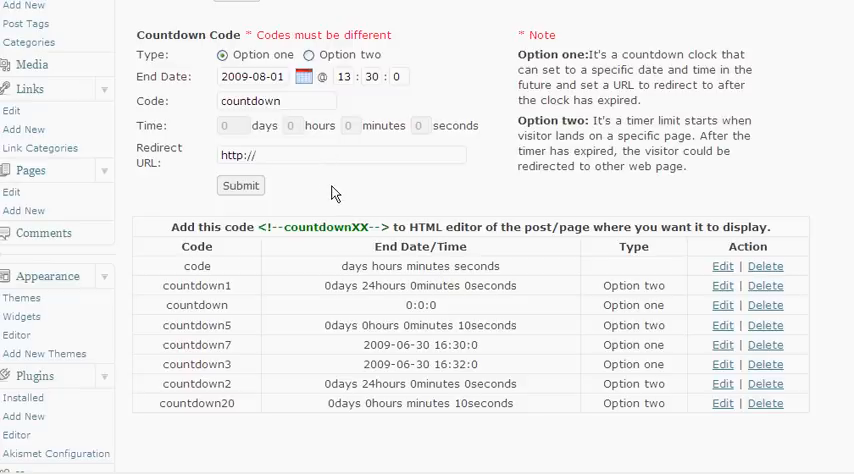
mouse_move(332, 186)
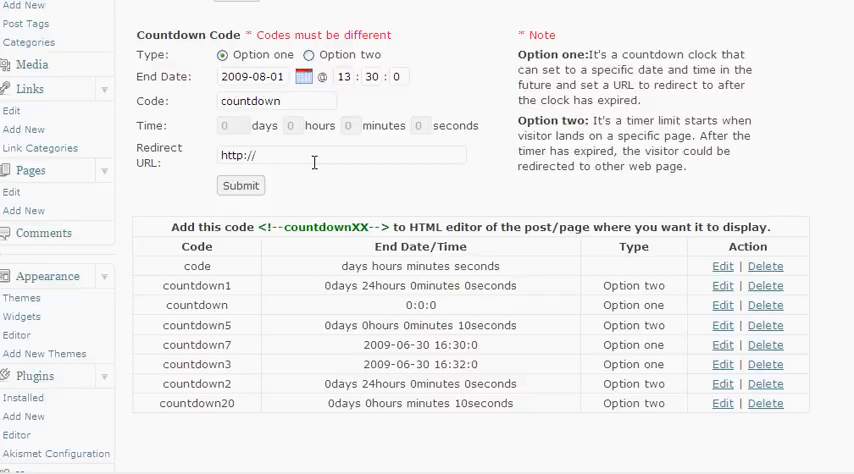
mouse_move(603, 44)
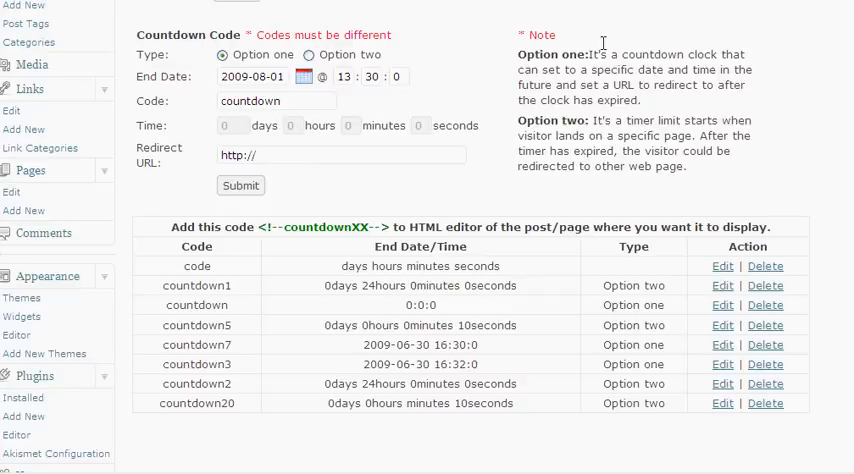
mouse_move(505, 90)
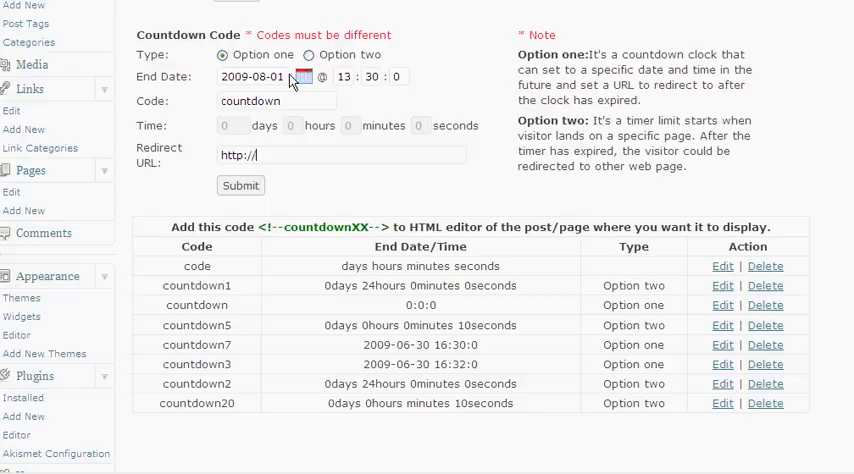
Select Option two so the countdown runs as a timer from the page visit
click(309, 54)
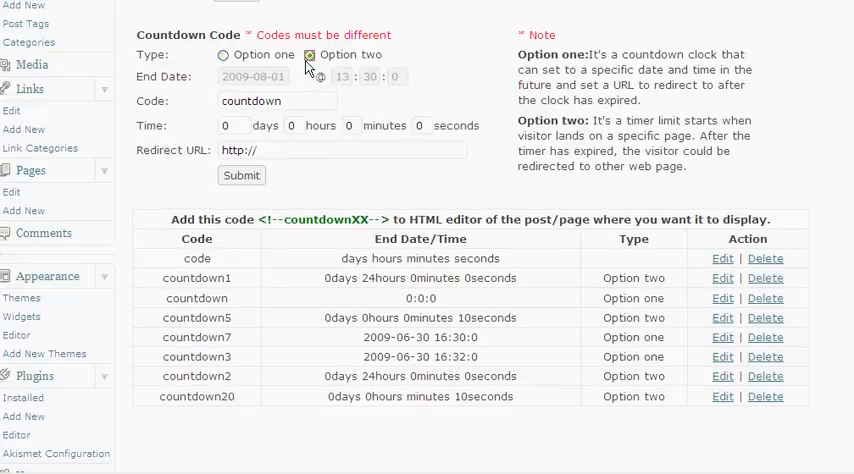
mouse_move(318, 78)
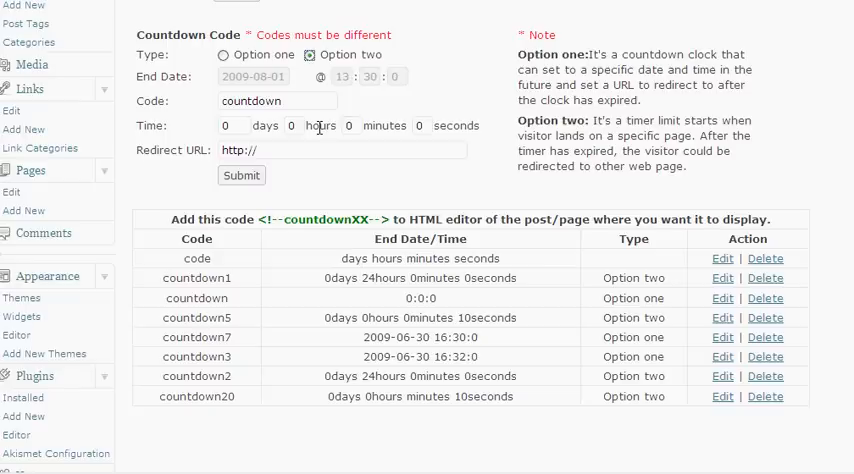
mouse_move(294, 81)
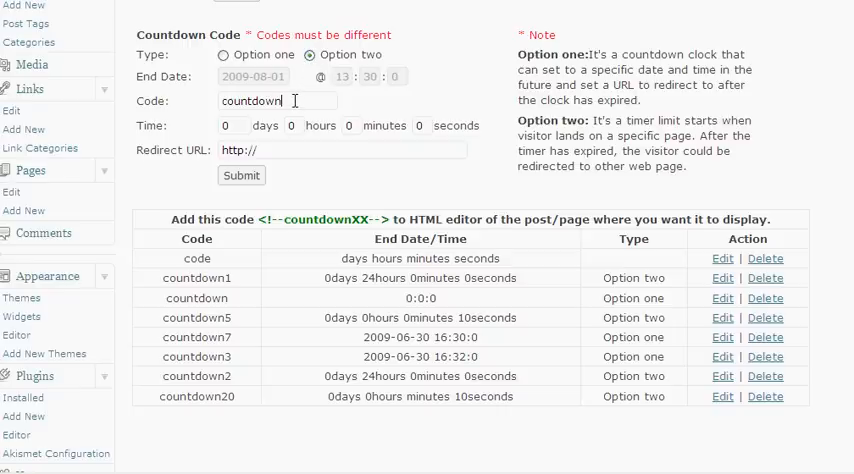
Name the timer code countdown10 and start typing the redirect address
text(1)
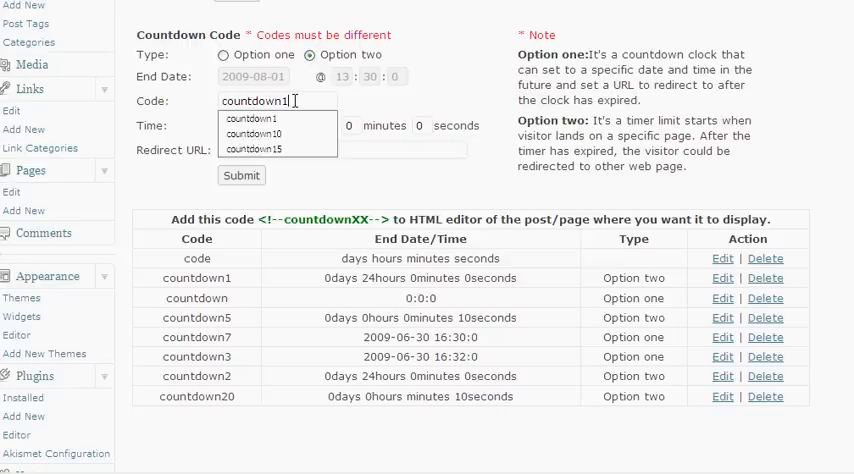
click(254, 133)
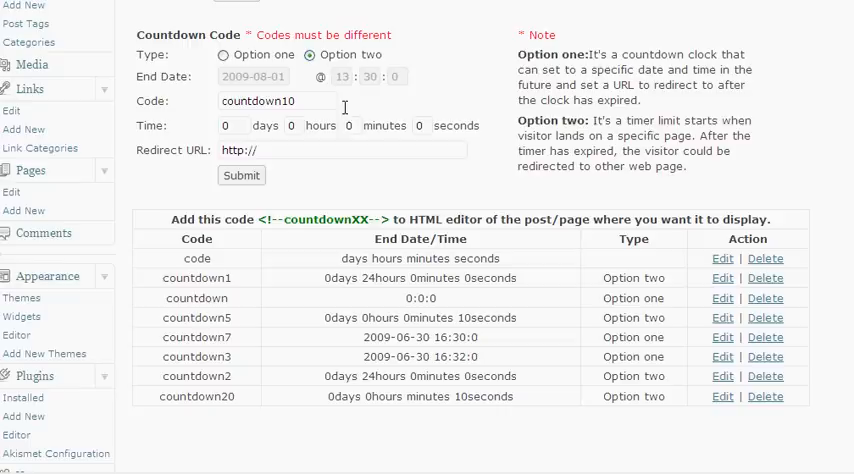
mouse_move(232, 125)
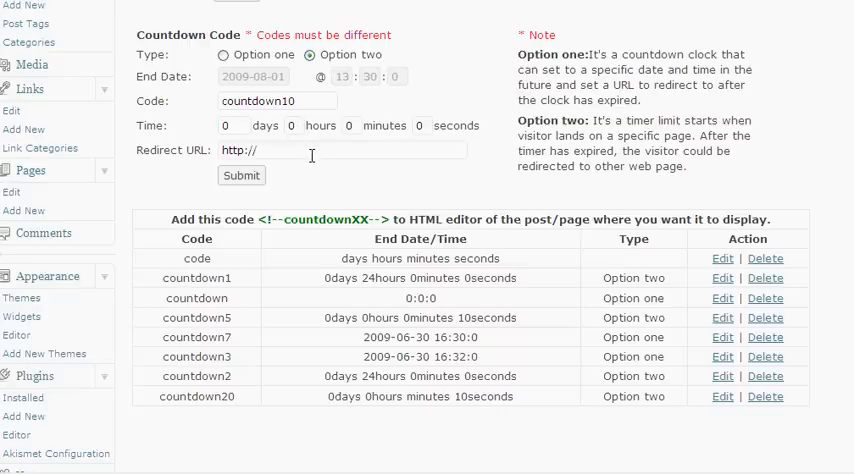
mouse_move(406, 147)
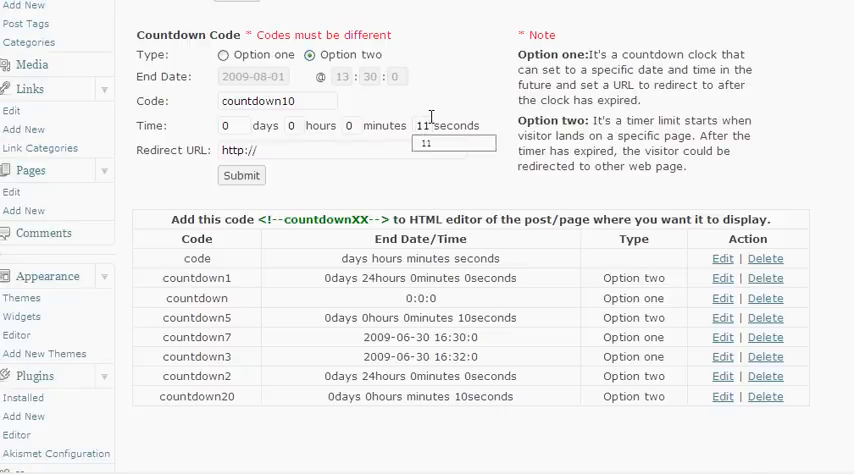
click(330, 150)
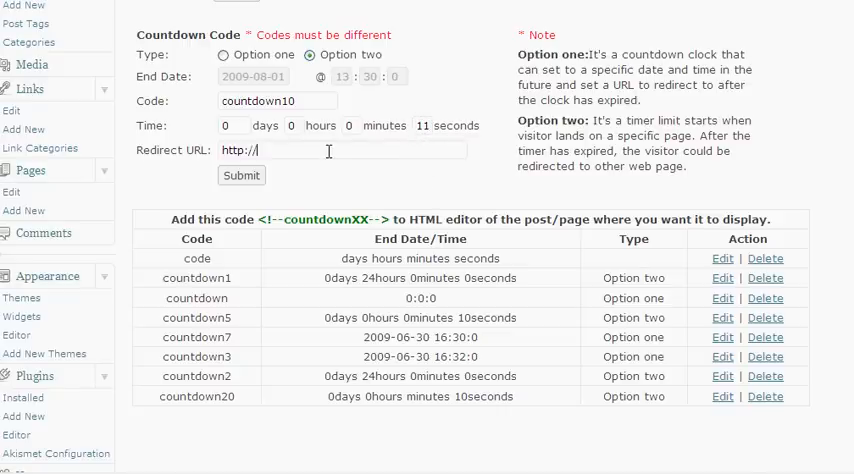
text(go)
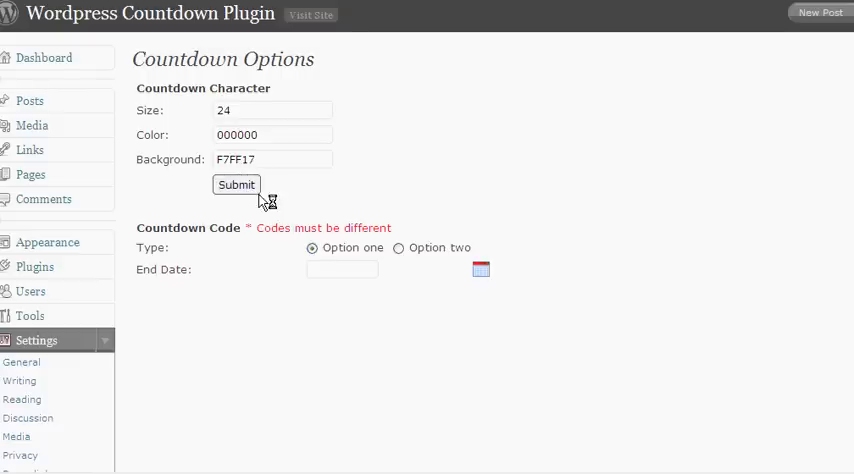
scroll(down, 3)
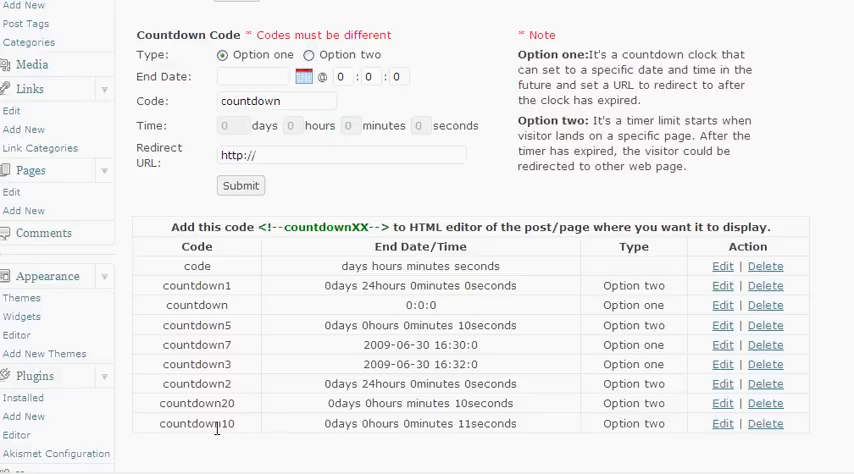
mouse_move(476, 402)
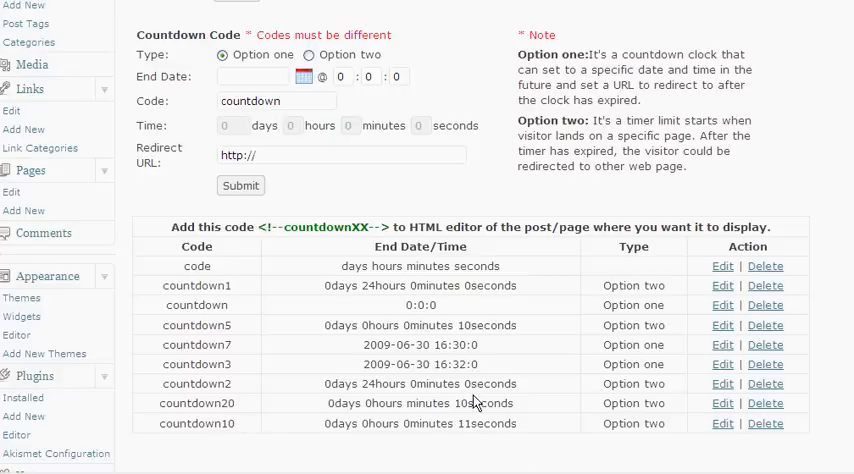
scroll(up, 3)
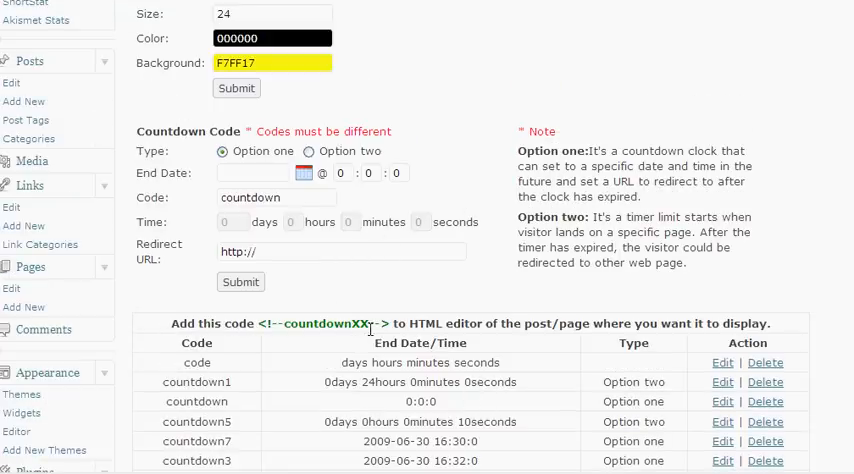
double_click(322, 323)
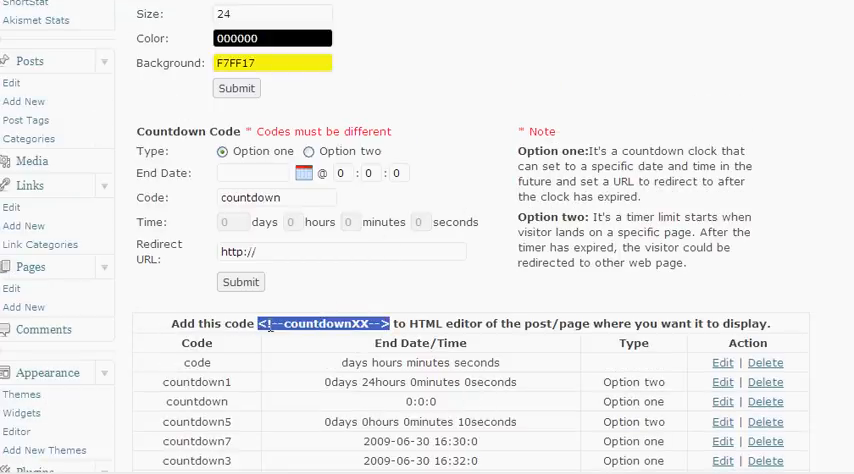
mouse_move(356, 48)
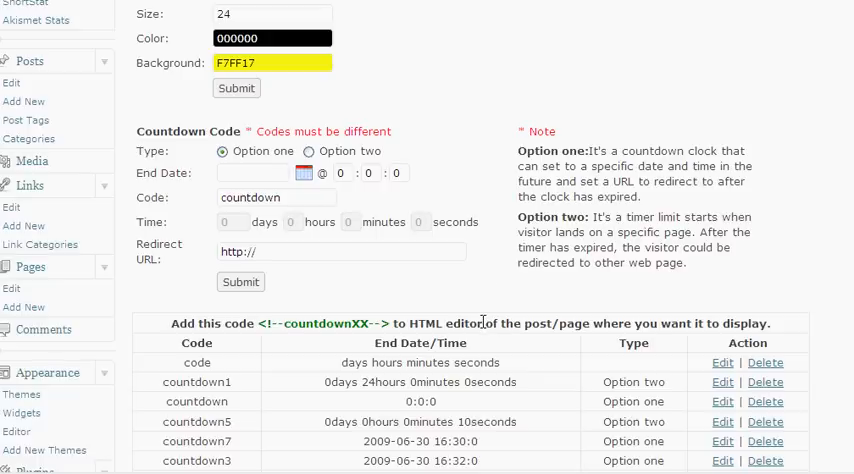
mouse_move(449, 335)
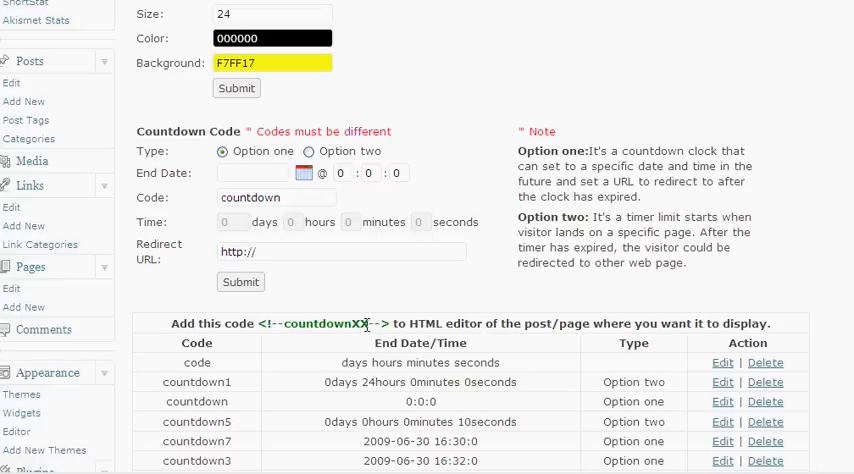
scroll(down, 3)
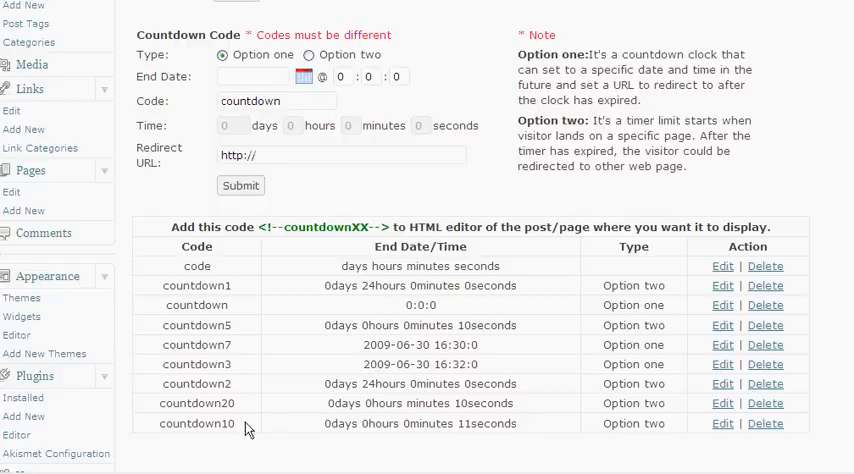
mouse_move(267, 445)
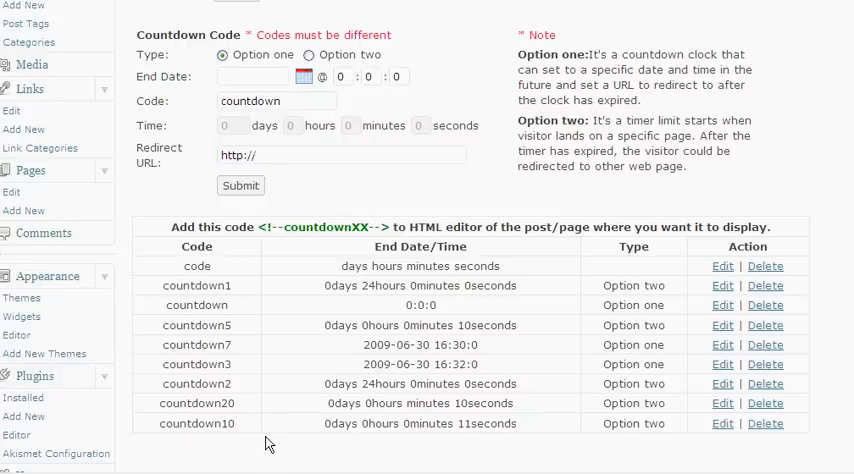
scroll(up, 3)
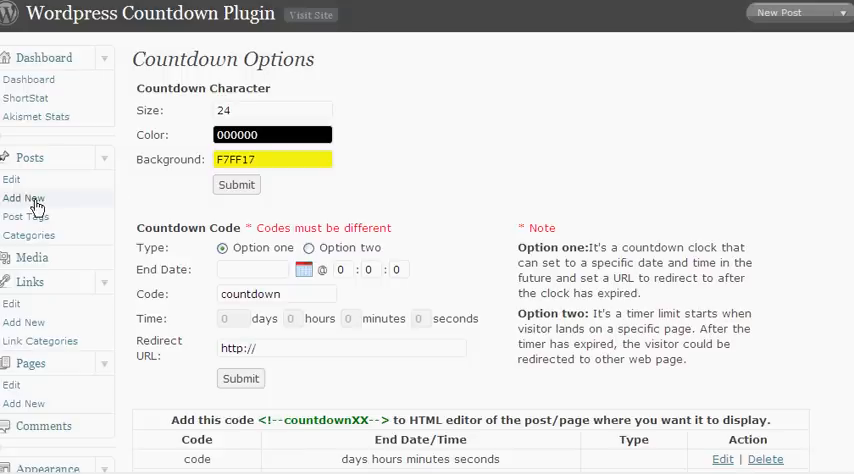
mouse_move(38, 207)
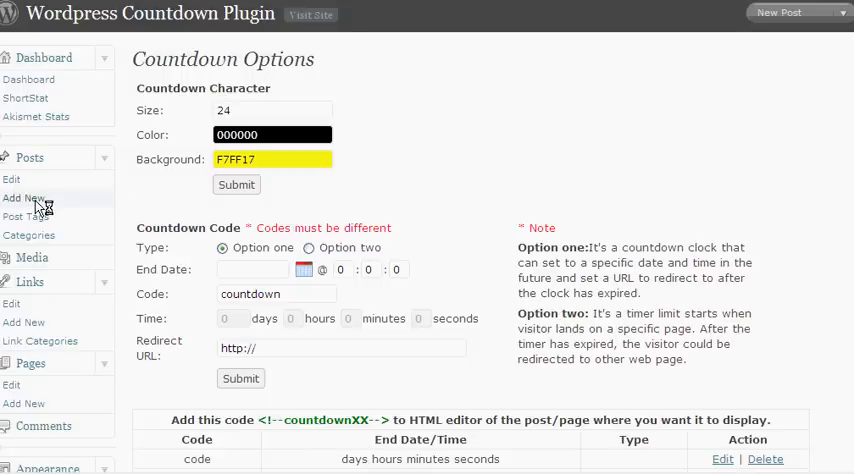
Start a new blog post titled 'Demo Countdown'
click(24, 198)
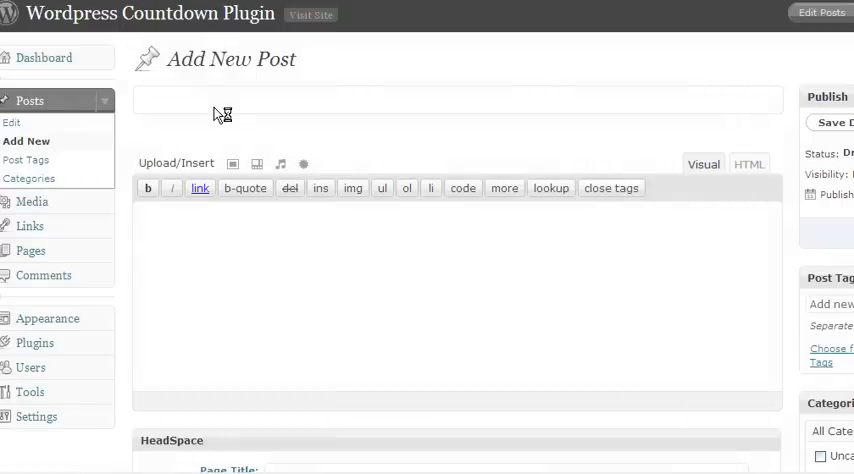
mouse_move(253, 104)
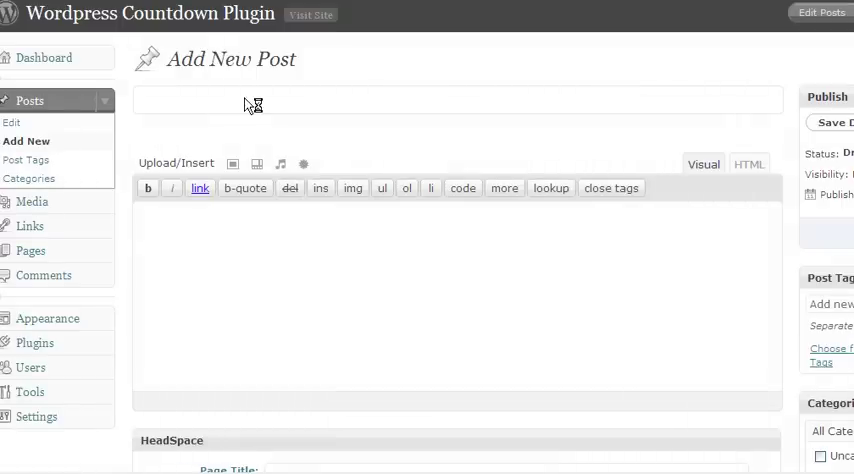
text(Demo)
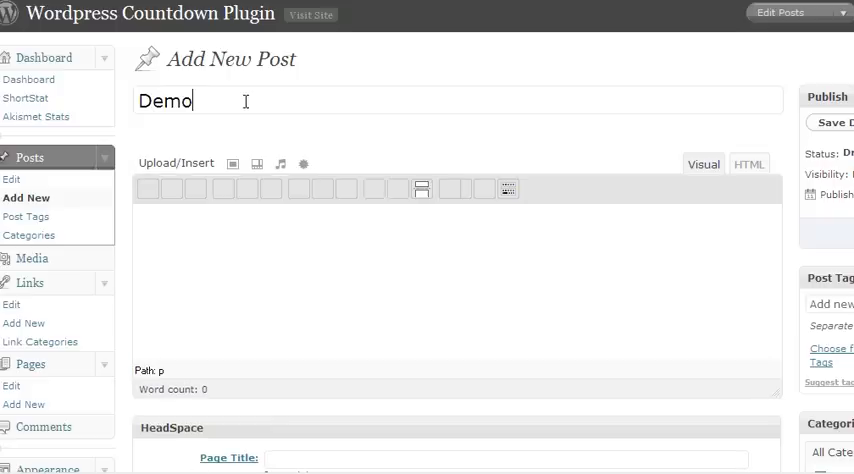
text(Countdown)
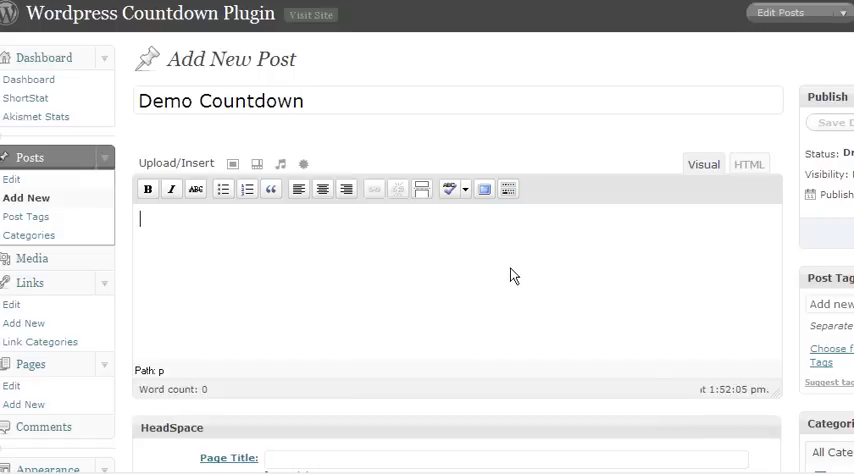
Write 'This is a demo of countdown.' in the post body
text(This is)
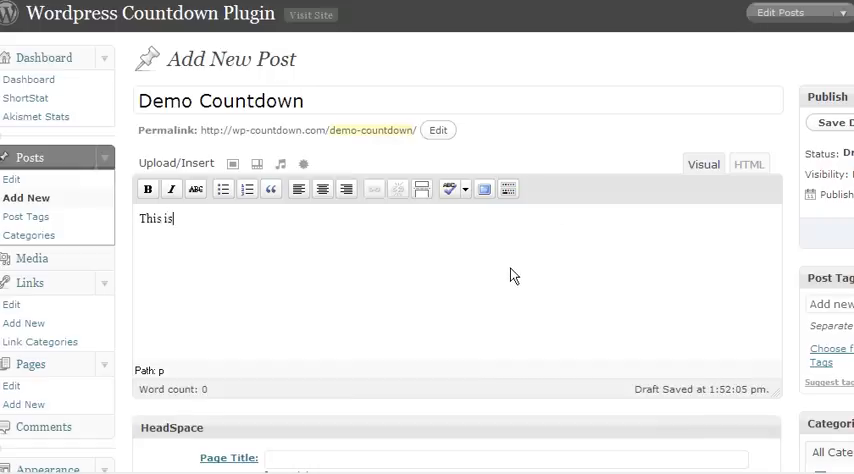
text(a demo of countow)
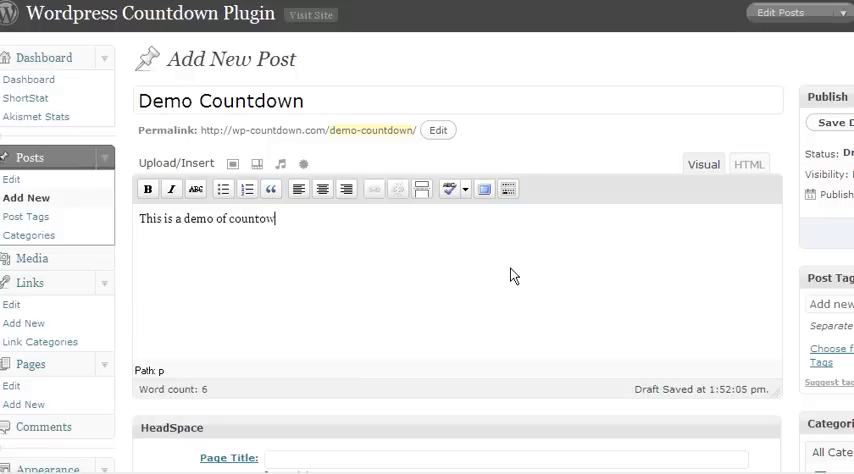
text(dwon)
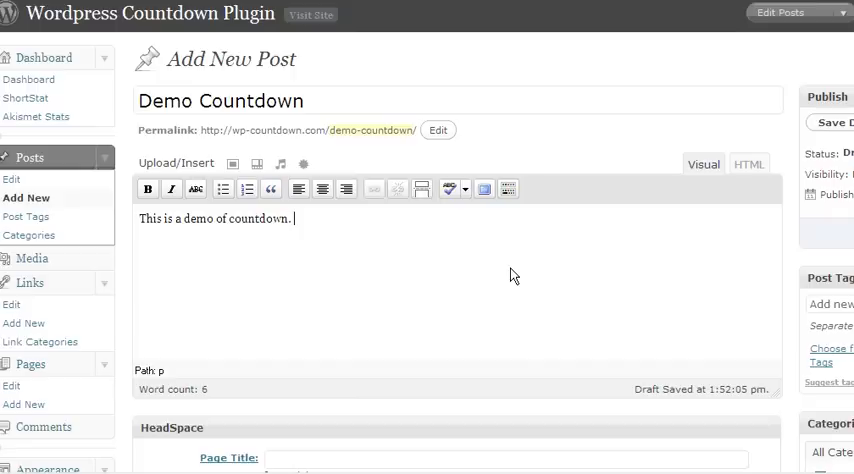
key(Return)
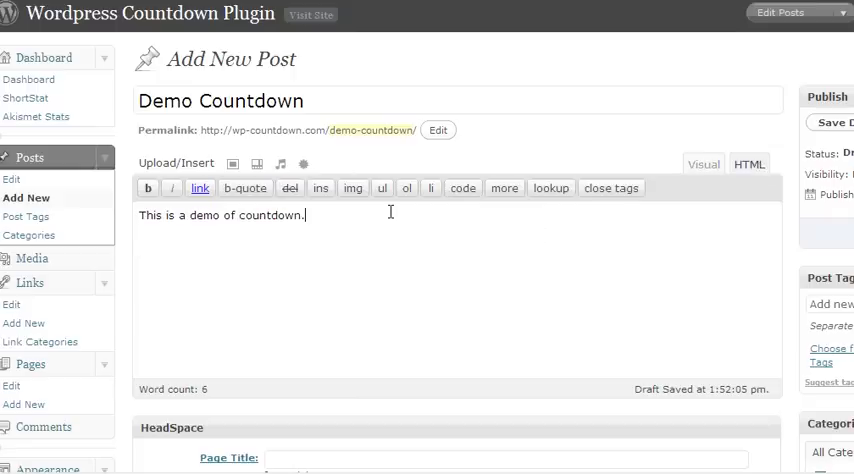
Add <!--countdown10--> below the sentence and publish the post
text(<!--countdownXX-->)
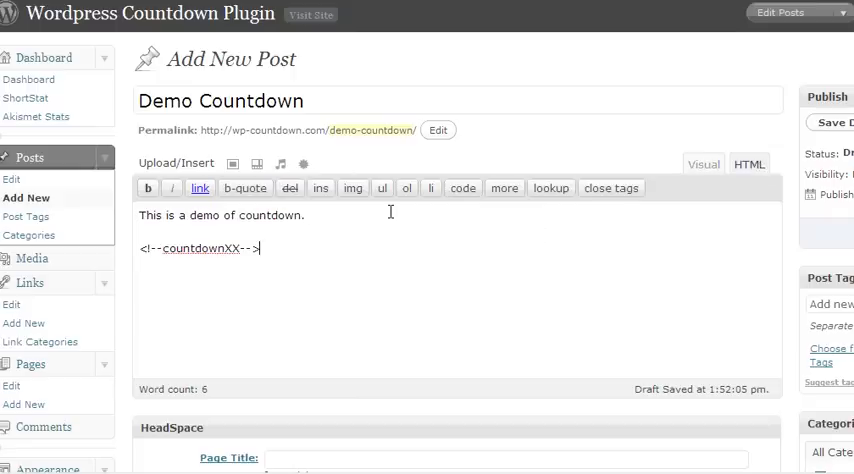
double_click(230, 248)
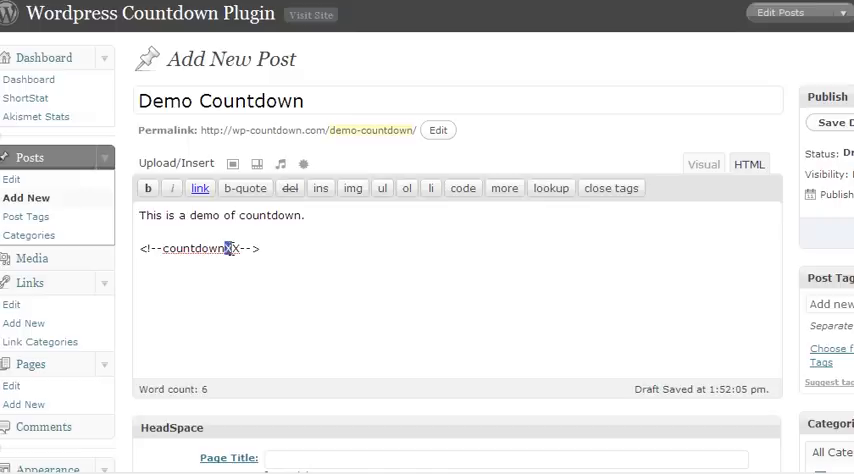
text(1)
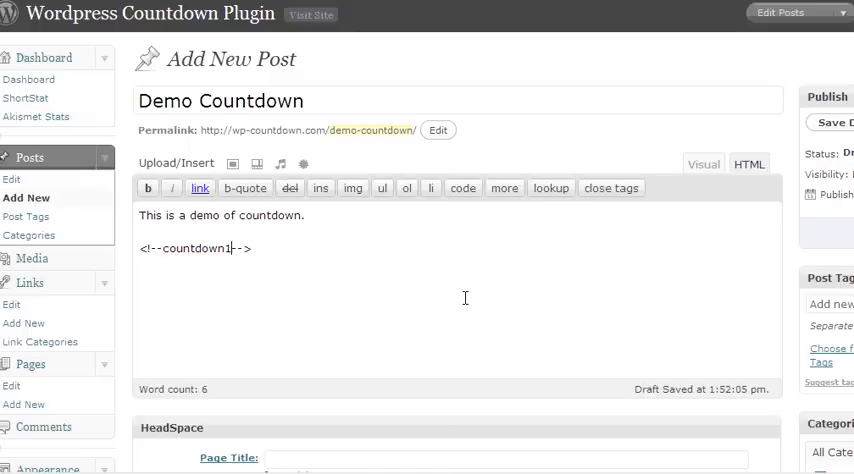
text(0)
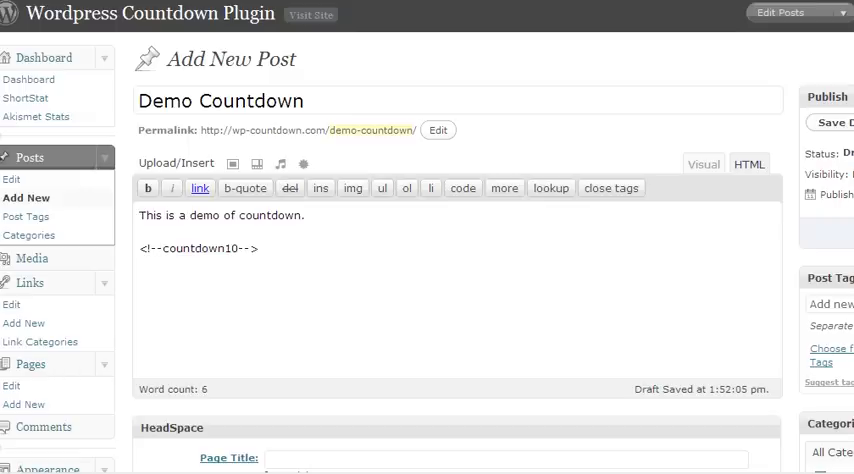
click(827, 122)
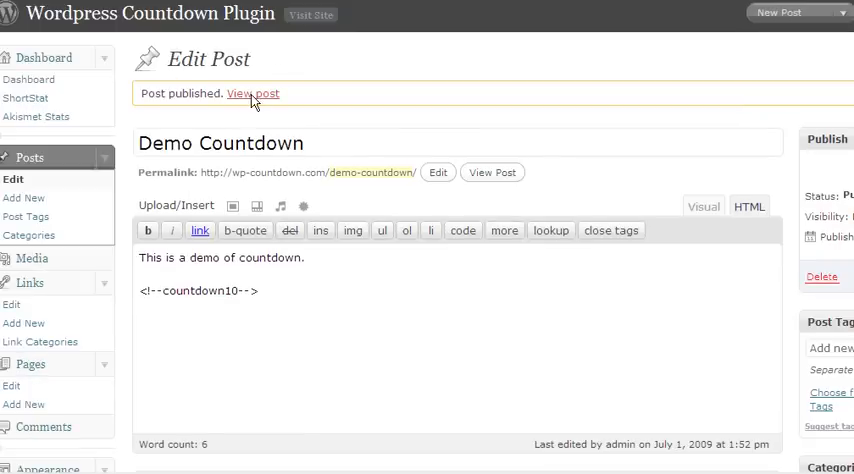
View the published post, which lands on Google, then go back to the editor
click(253, 93)
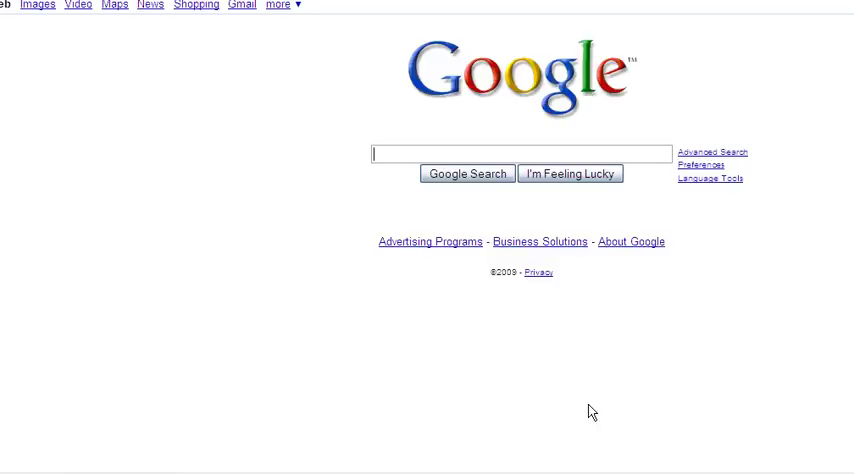
mouse_move(101, 90)
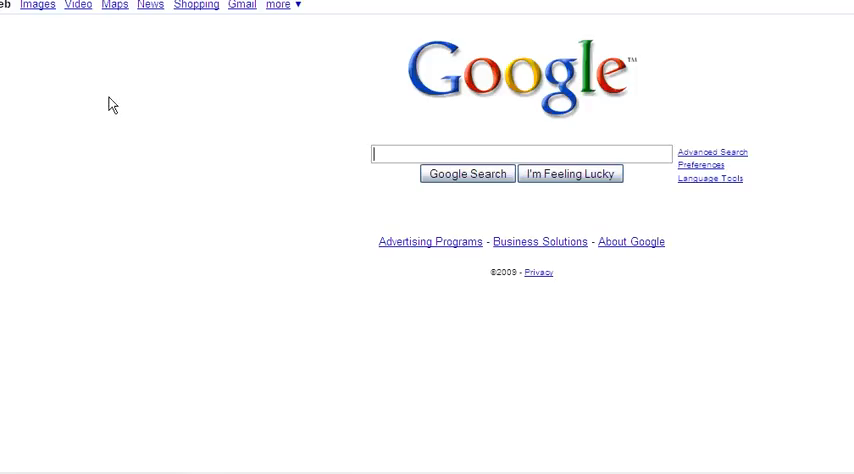
right_click(112, 105)
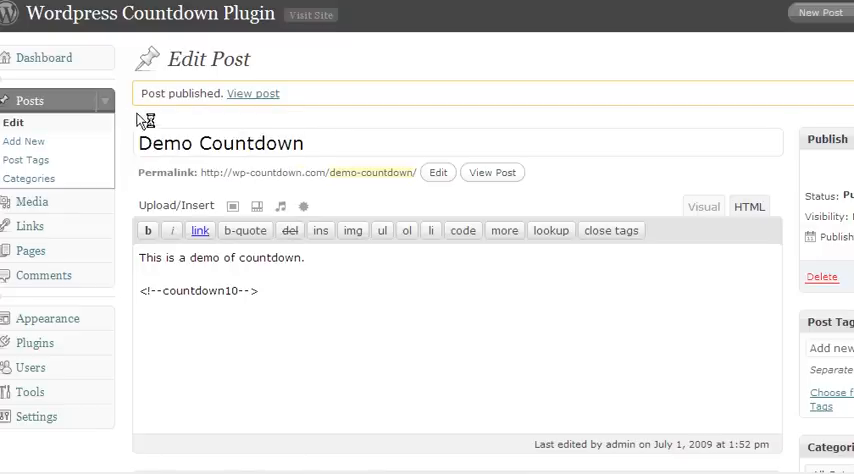
Navigate the admin sidebar to Settings > Countdown
click(24, 141)
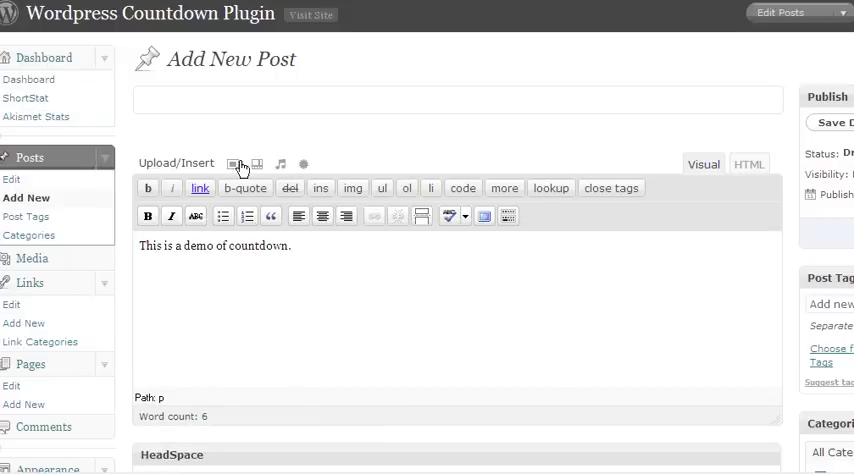
scroll(down, 3)
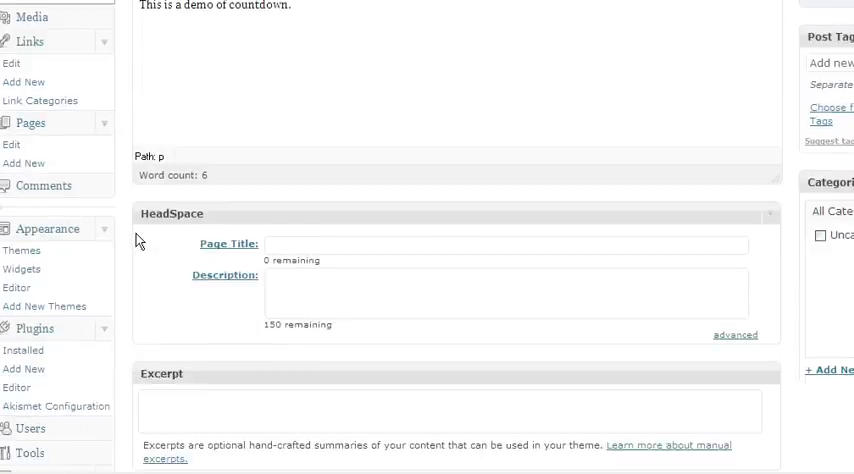
scroll(down, 3)
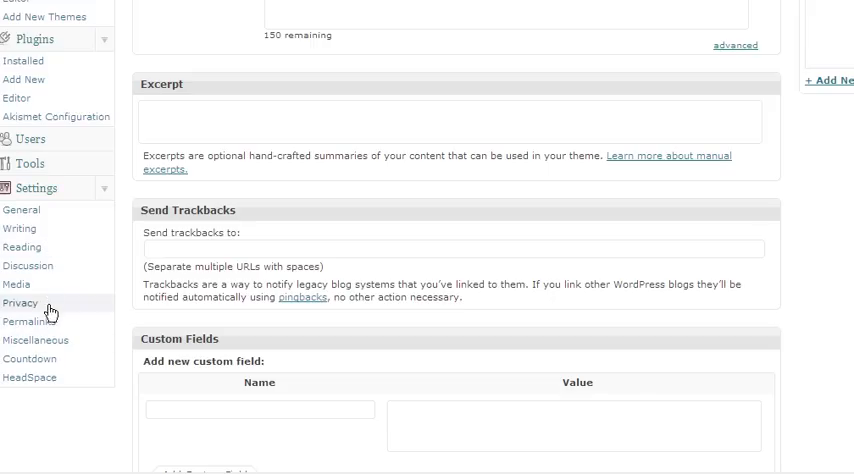
click(30, 358)
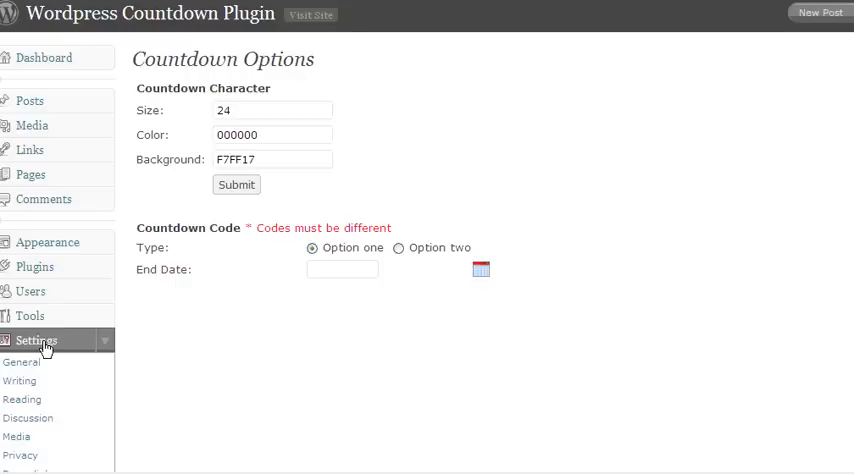
Pick countdown10 on the options page and scroll to its timer and redirect fields
click(44, 57)
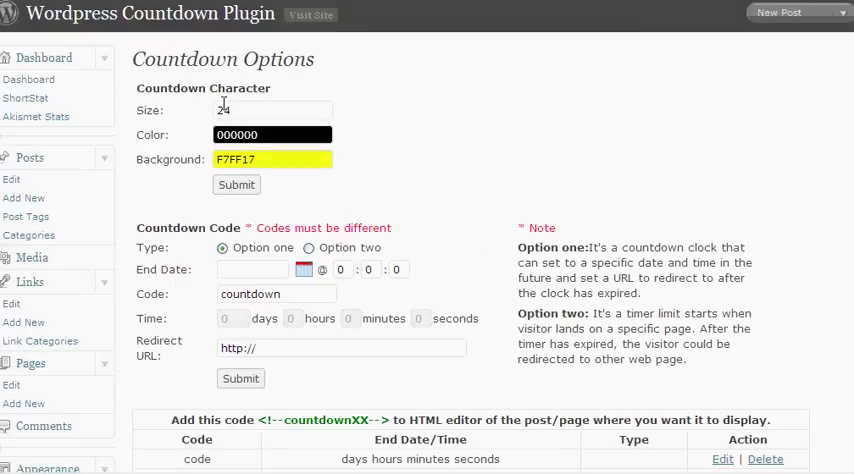
scroll(down, 3)
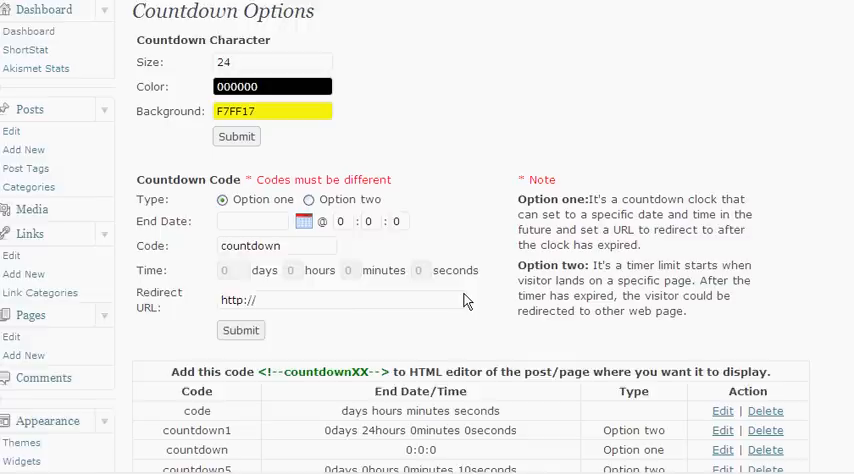
scroll(down, 3)
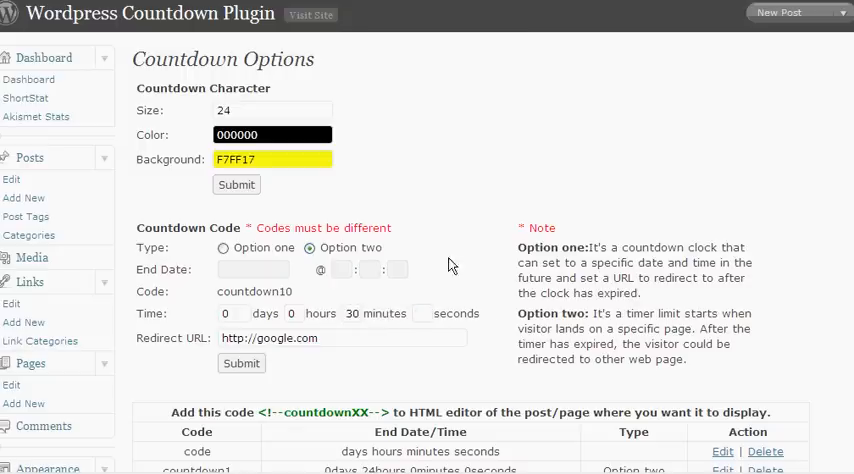
mouse_move(298, 365)
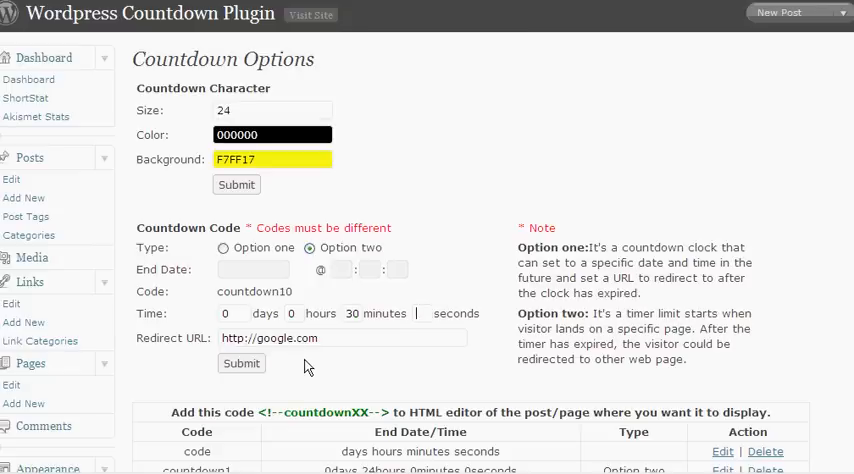
mouse_move(336, 393)
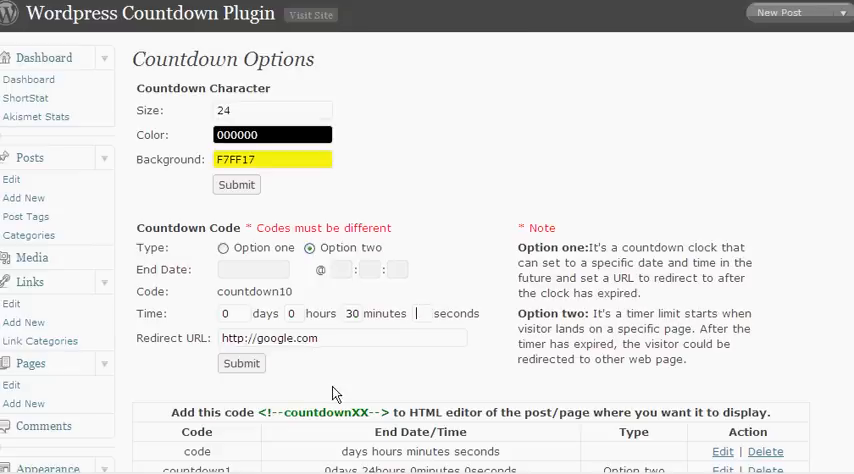
mouse_move(298, 357)
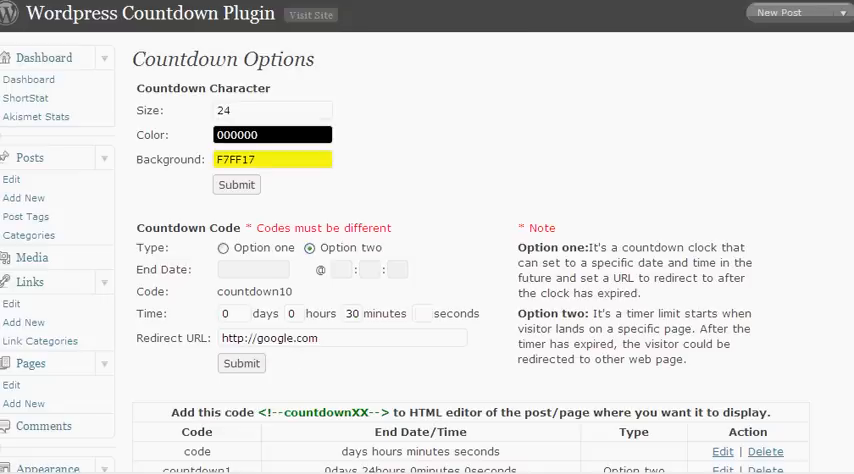
mouse_move(435, 223)
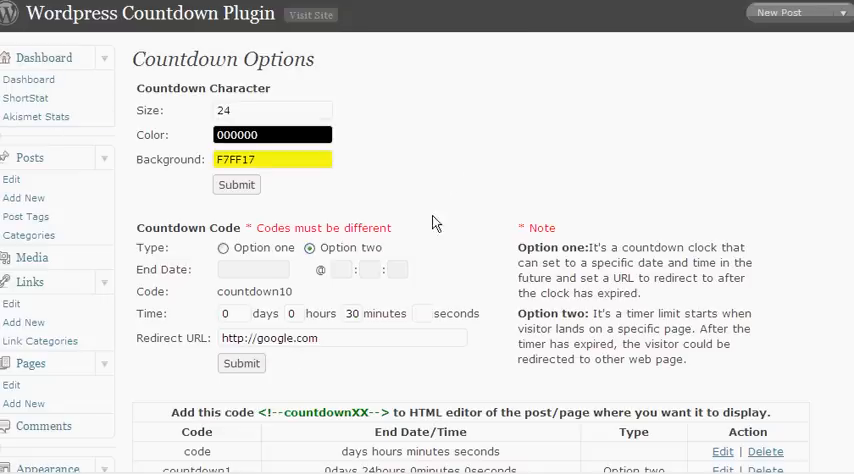